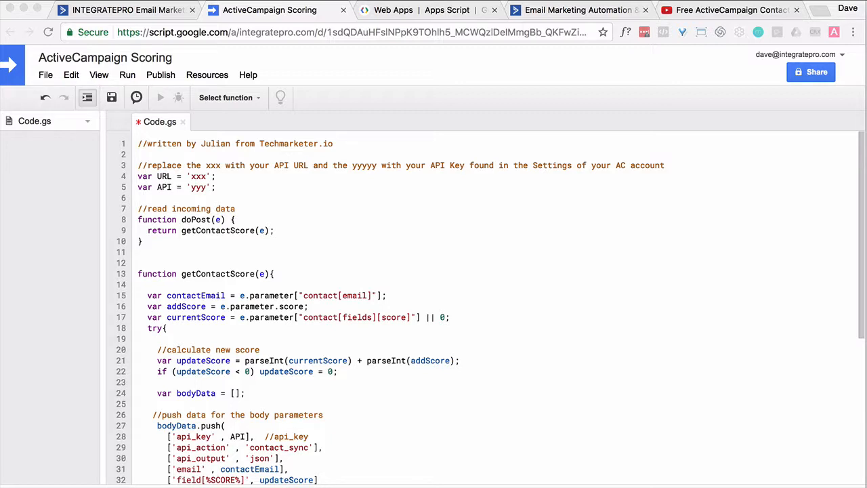
pyautogui.moveTo(655, 99)
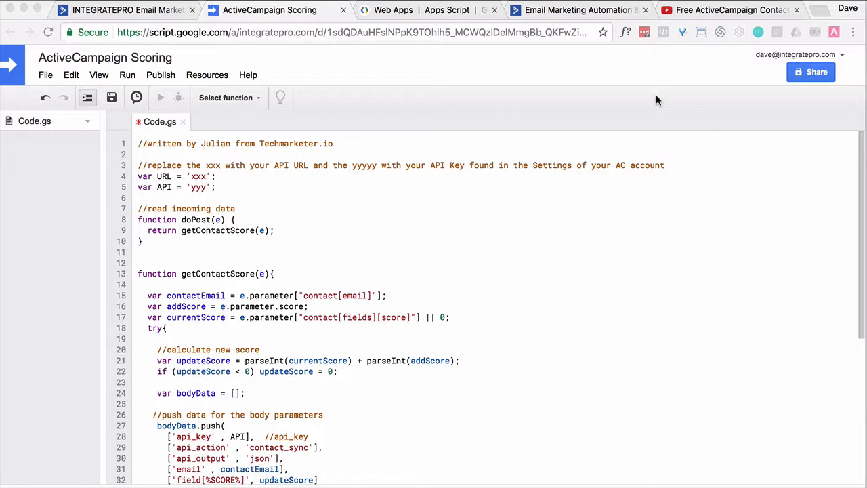
# Estimate monthly plan prices for 25,000 contacts ($135–$460), then return to the Apps Script scoring code.
pyautogui.click(578, 10)
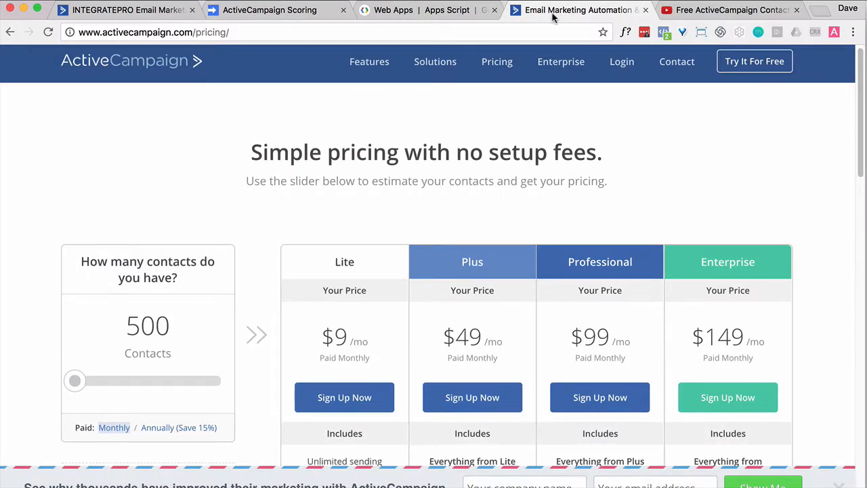
pyautogui.moveTo(576, 10)
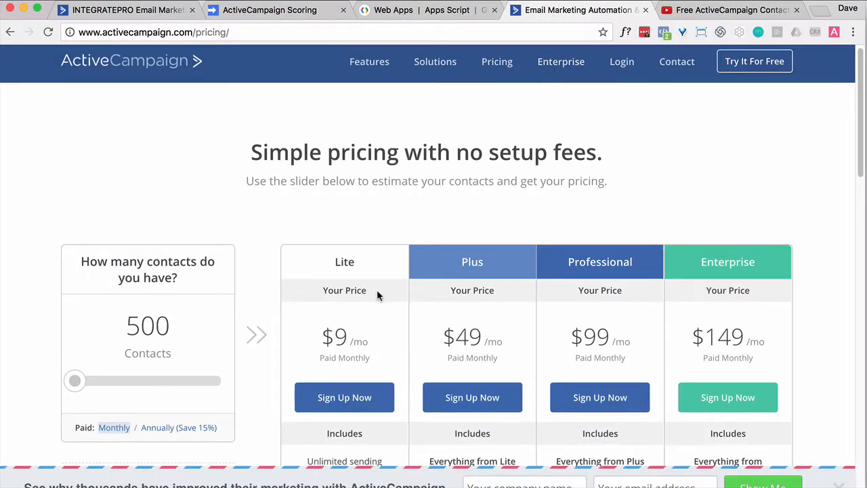
pyautogui.moveTo(450, 343)
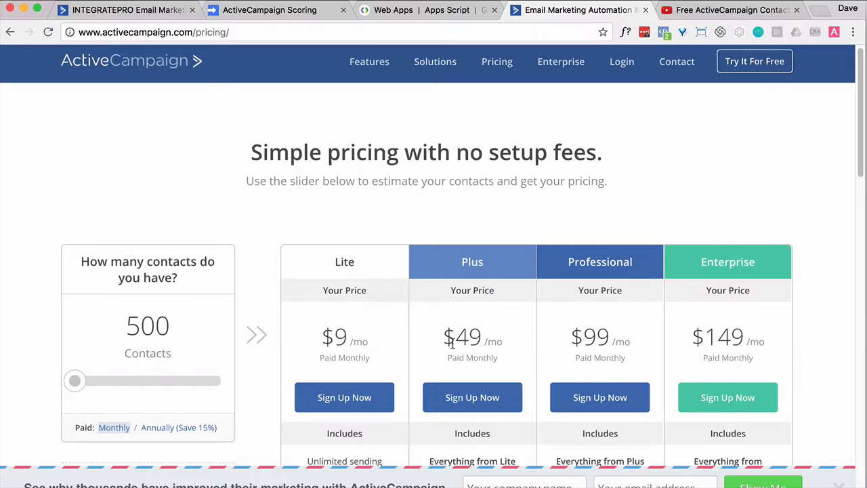
pyautogui.moveTo(86, 447)
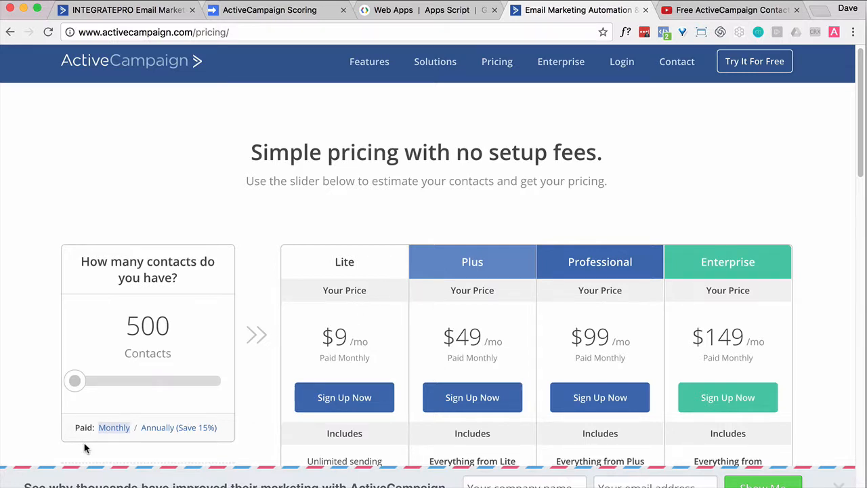
pyautogui.moveTo(74, 380); pyautogui.dragTo(139, 380)
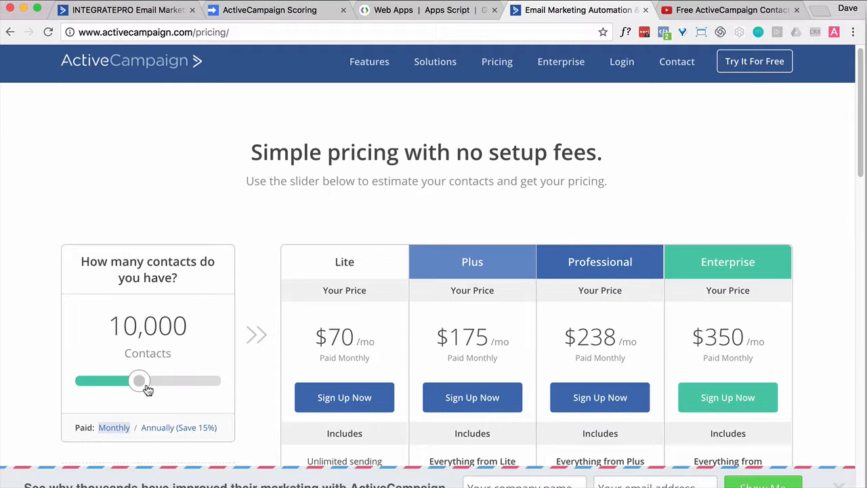
pyautogui.moveTo(139, 380); pyautogui.dragTo(156, 380)
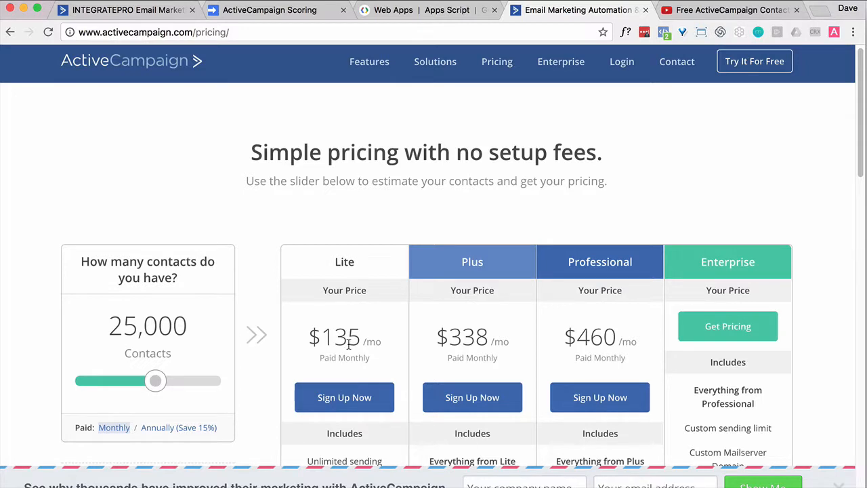
pyautogui.moveTo(447, 338)
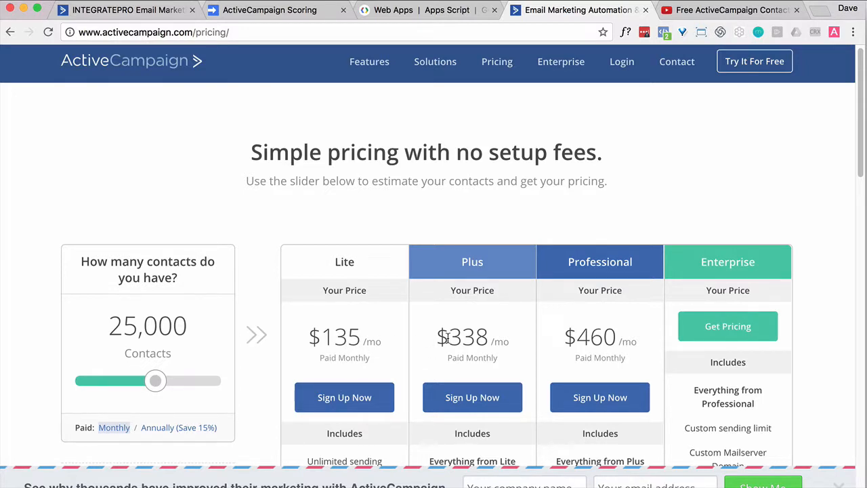
pyautogui.moveTo(464, 249)
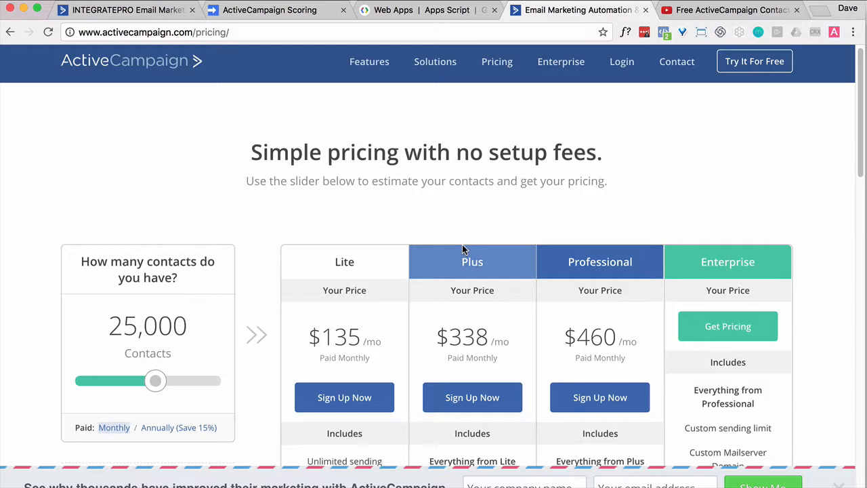
pyautogui.moveTo(341, 242)
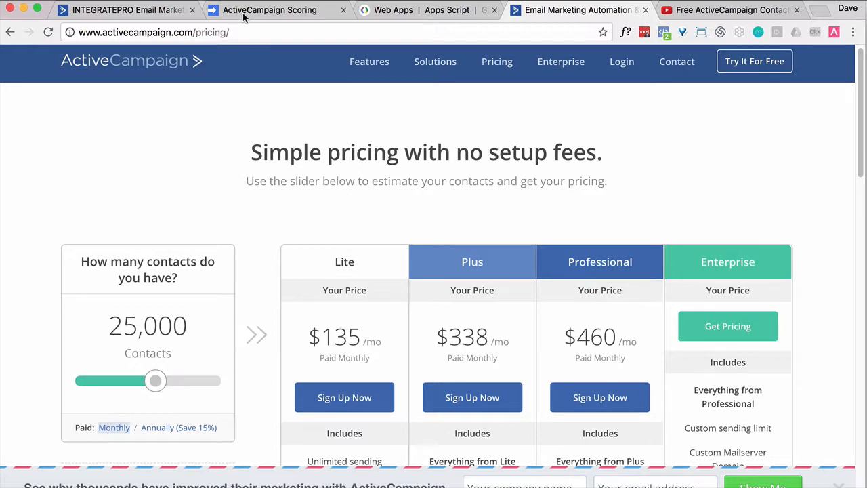
pyautogui.click(270, 9)
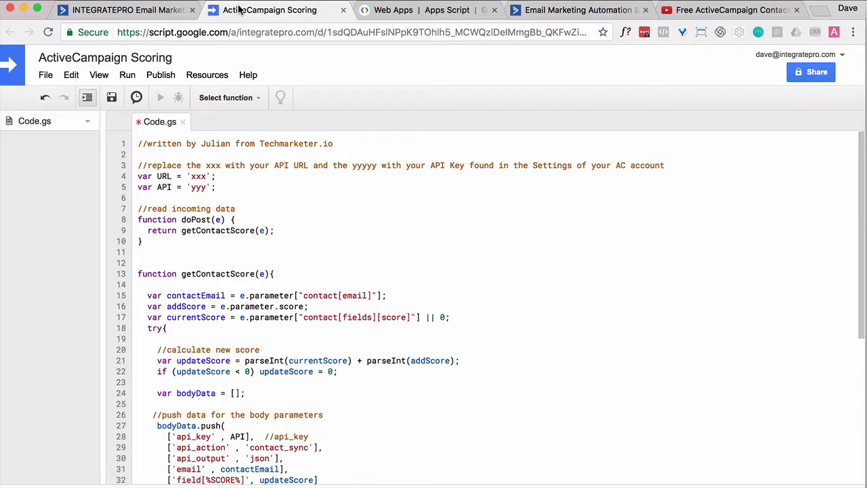
pyautogui.click(143, 241)
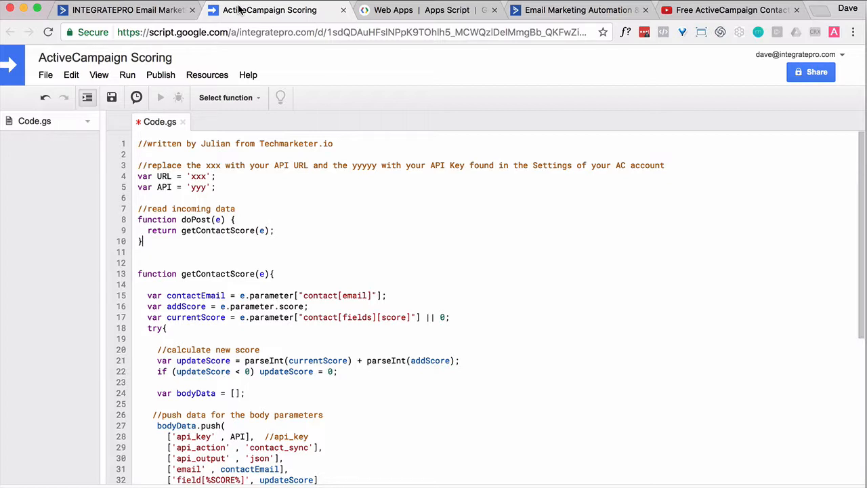
pyautogui.moveTo(80, 230)
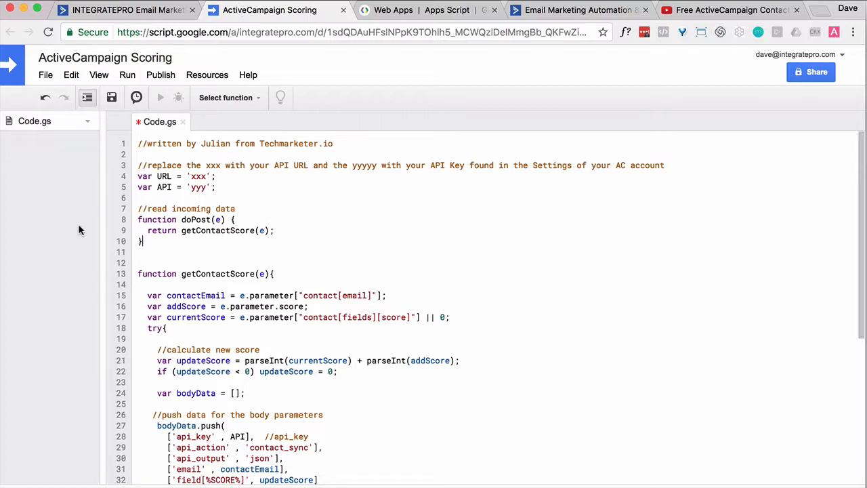
pyautogui.doubleClick(203, 371)
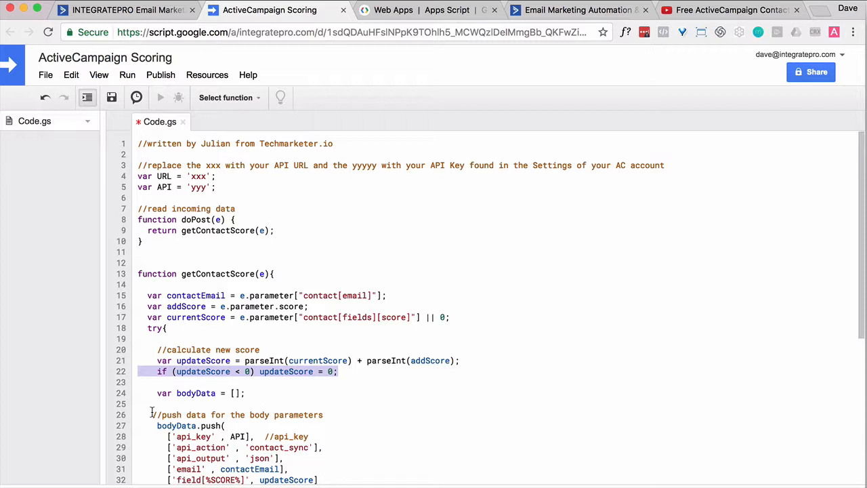
pyautogui.moveTo(371, 396)
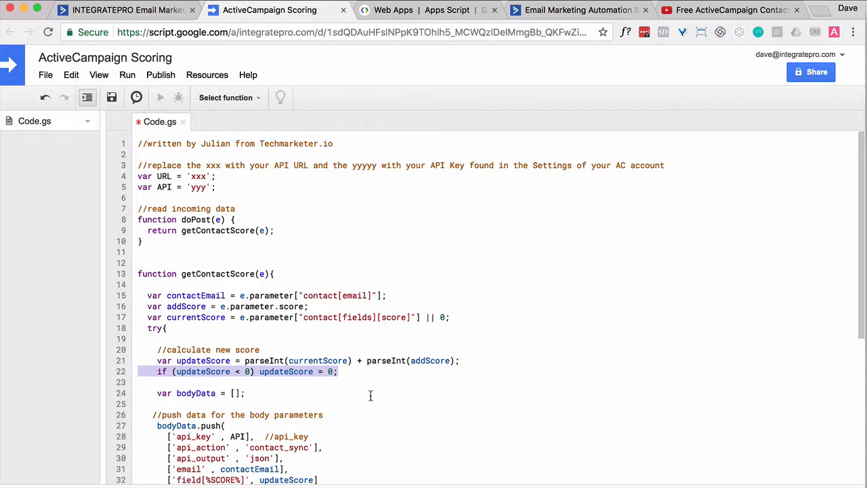
pyautogui.moveTo(399, 262)
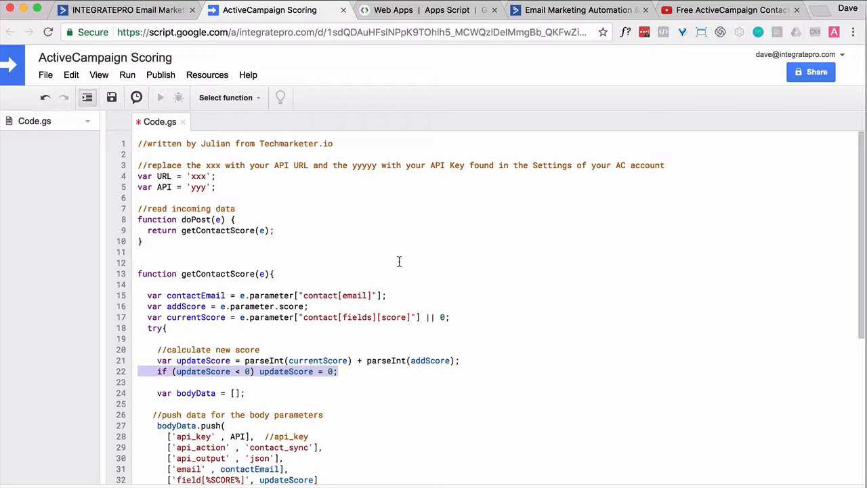
# Scroll the Scoring automations list and open '(Active) Scoring - Visit website - 1 point'.
pyautogui.click(125, 9)
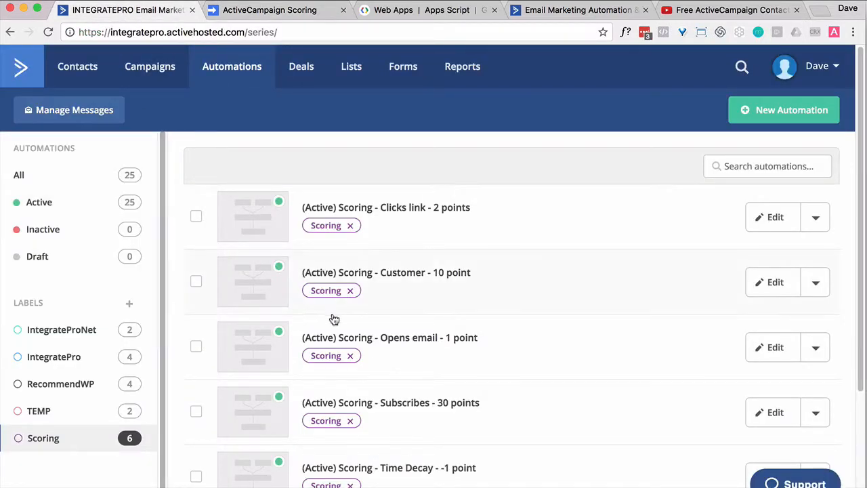
pyautogui.moveTo(439, 341)
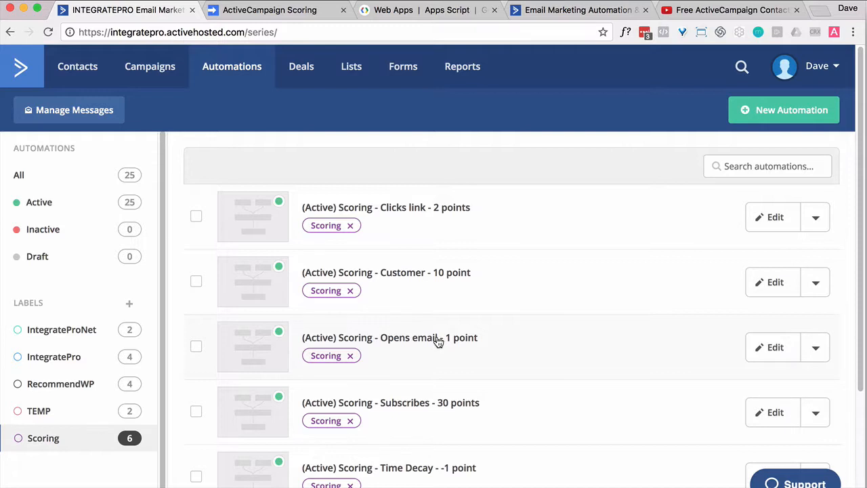
pyautogui.scroll(-3)
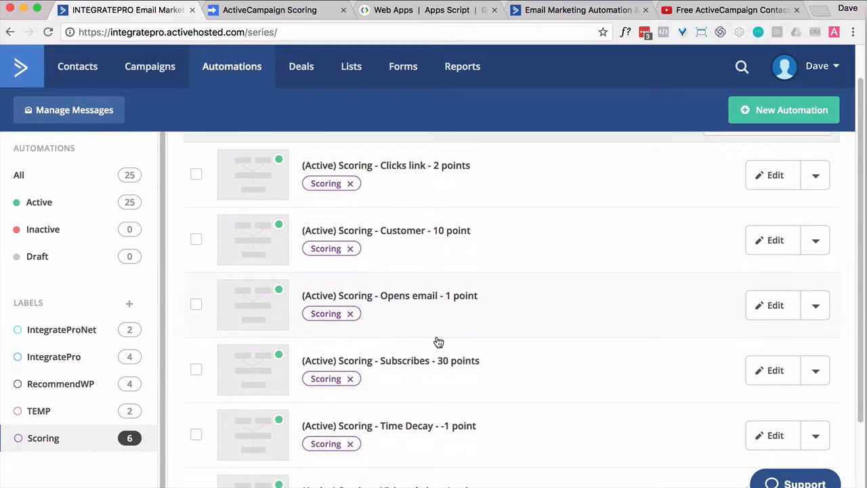
pyautogui.moveTo(420, 178)
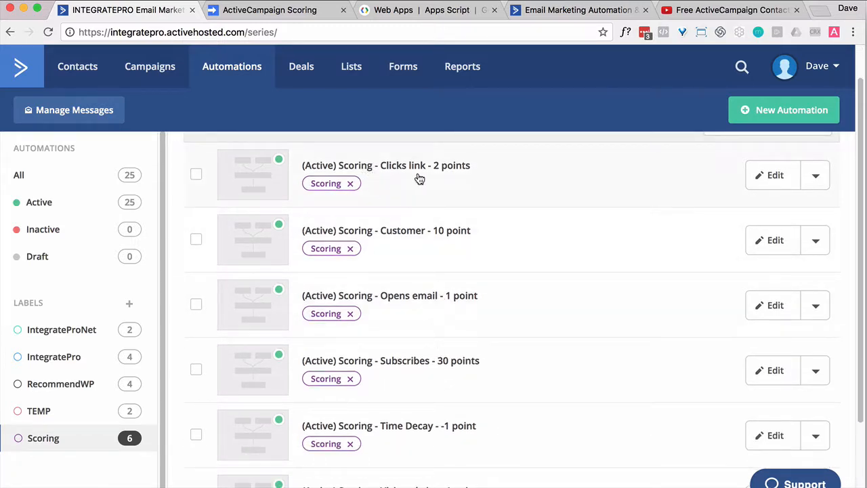
pyautogui.moveTo(447, 240)
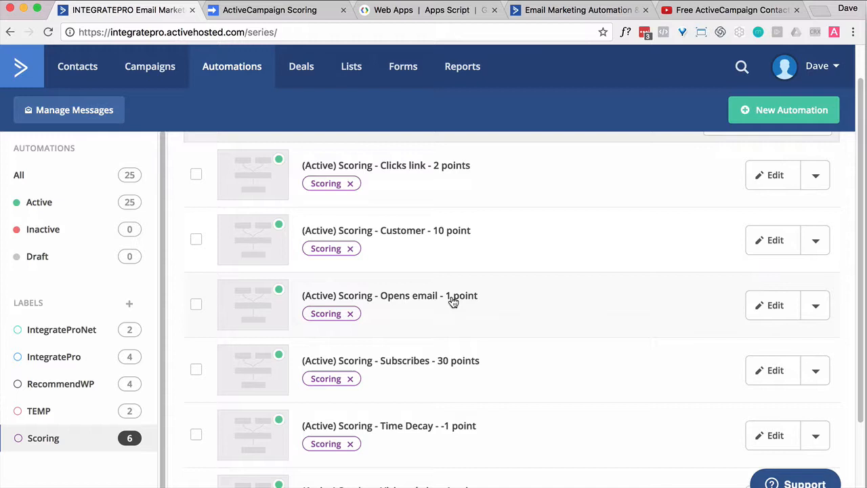
pyautogui.moveTo(464, 379)
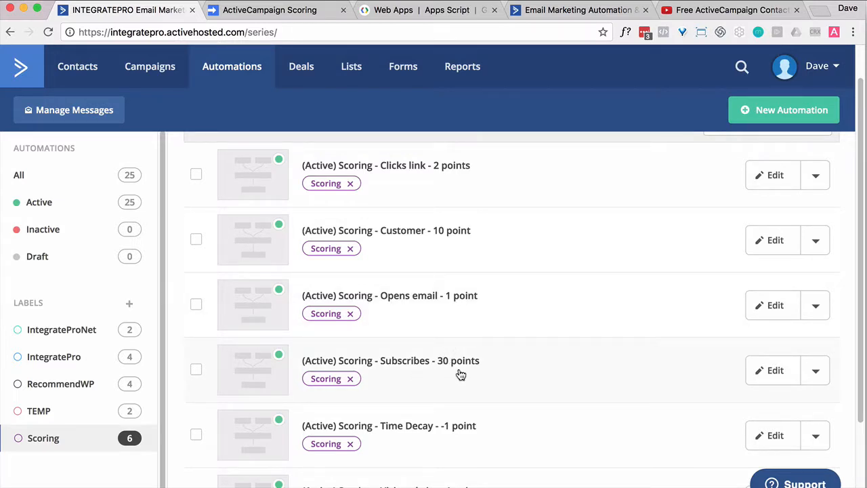
pyautogui.moveTo(458, 452)
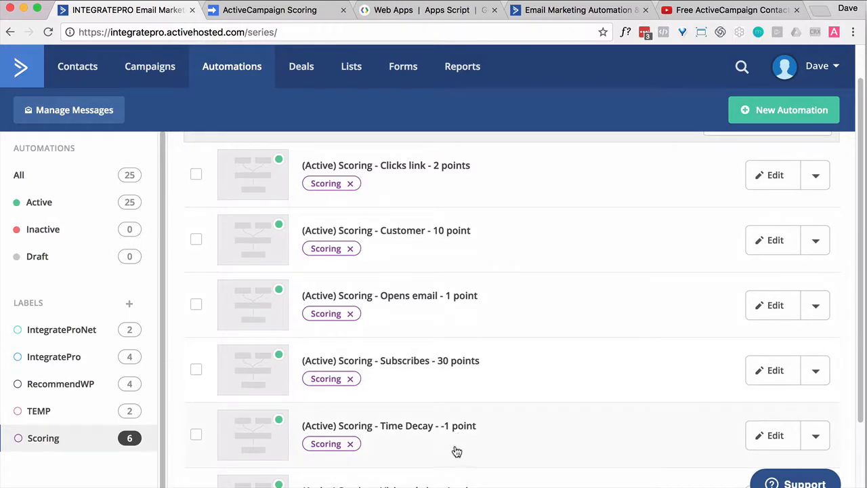
pyautogui.moveTo(457, 444)
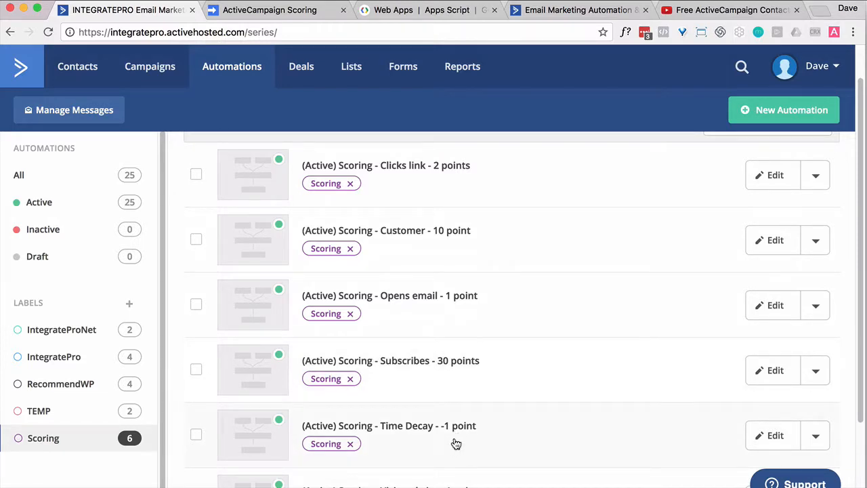
pyautogui.moveTo(427, 190)
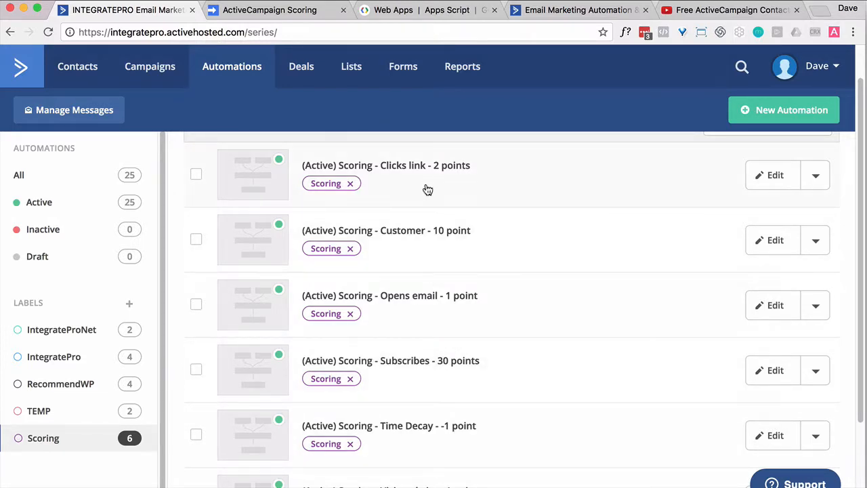
pyautogui.moveTo(395, 307)
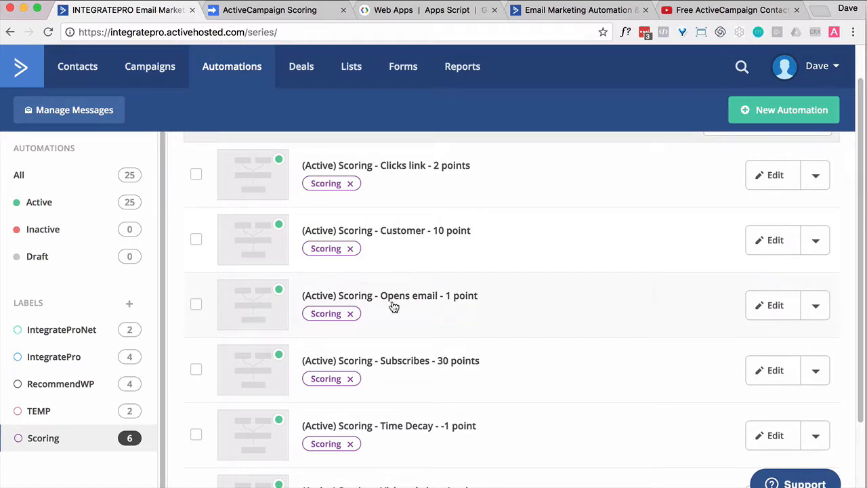
pyautogui.scroll(-3)
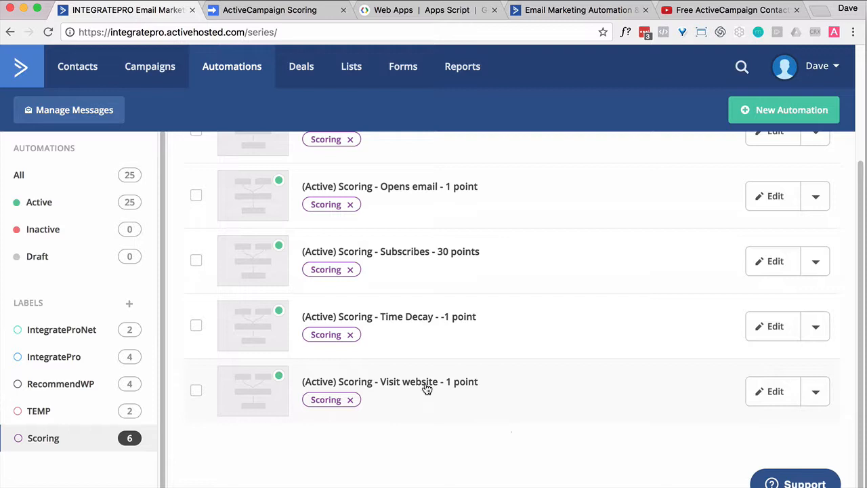
pyautogui.click(390, 381)
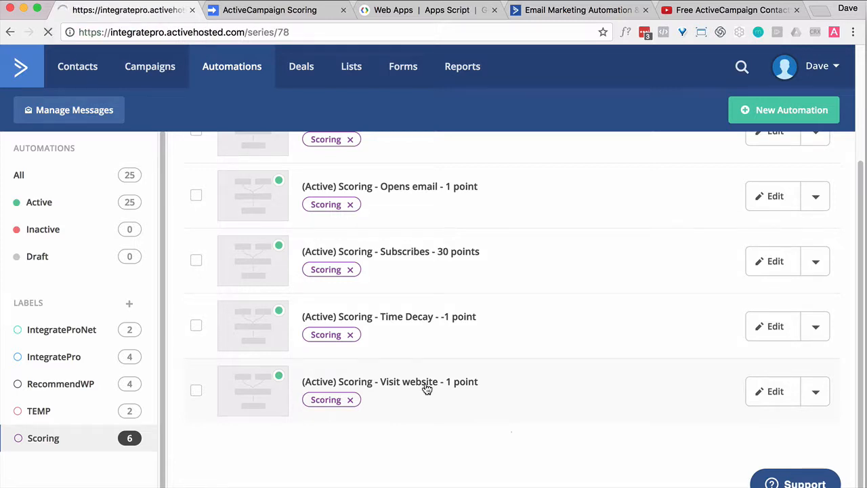
pyautogui.click(389, 380)
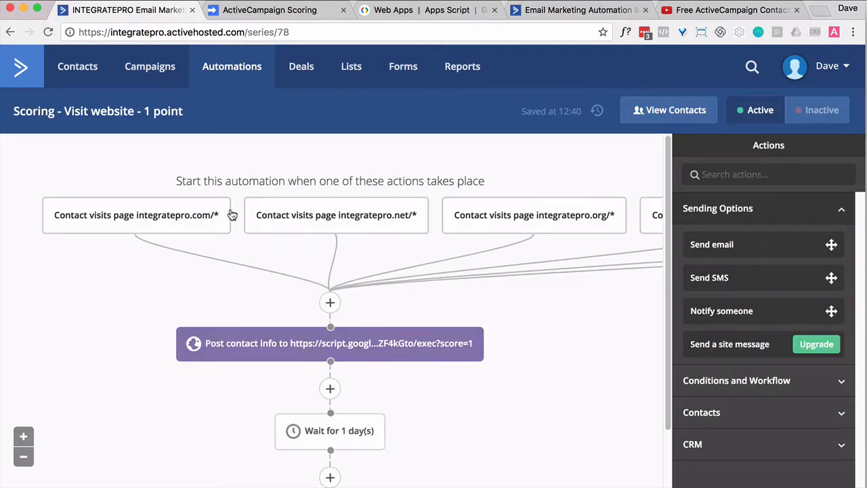
pyautogui.moveTo(478, 246)
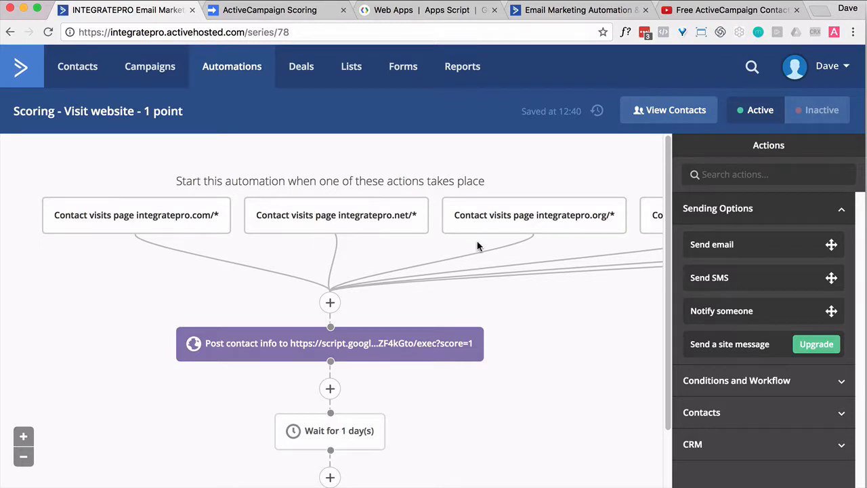
pyautogui.moveTo(267, 239)
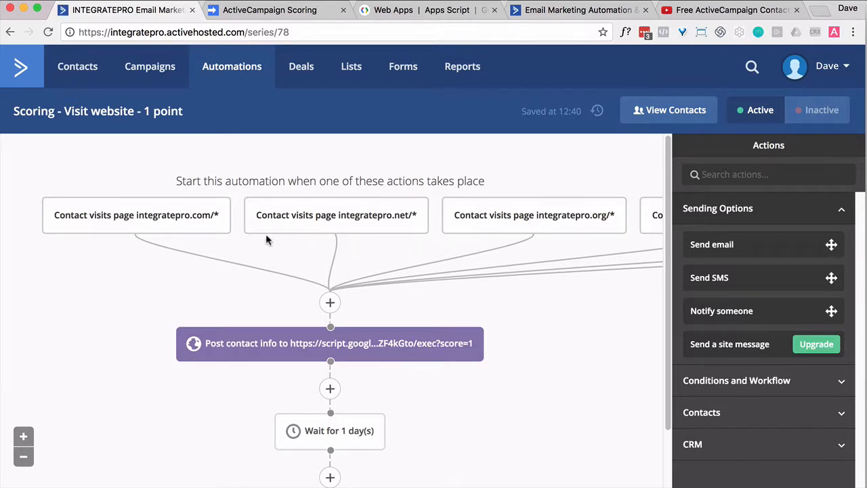
pyautogui.moveTo(184, 235)
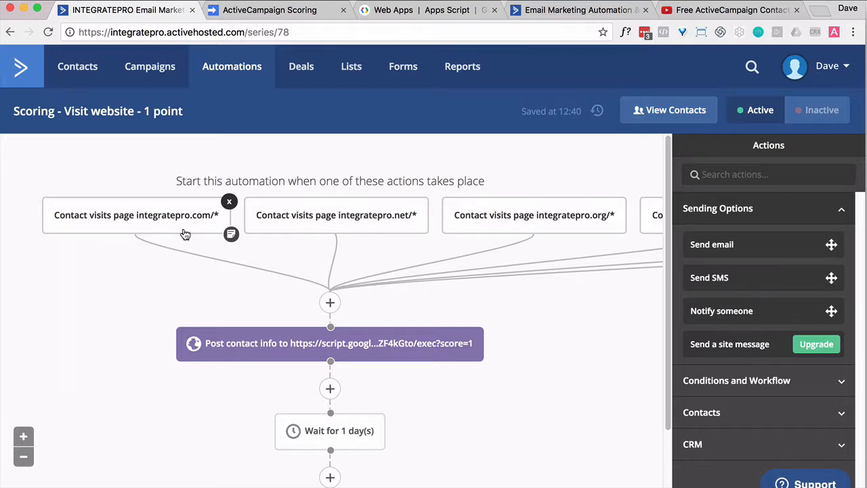
pyautogui.click(135, 215)
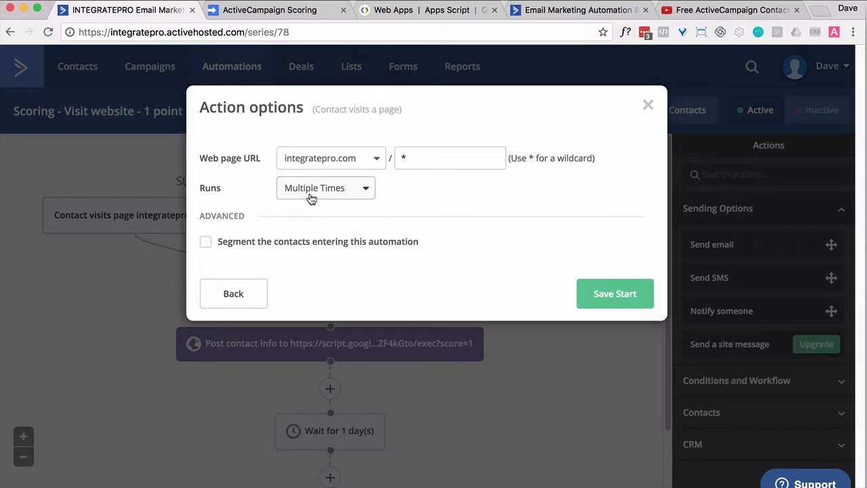
pyautogui.moveTo(298, 158)
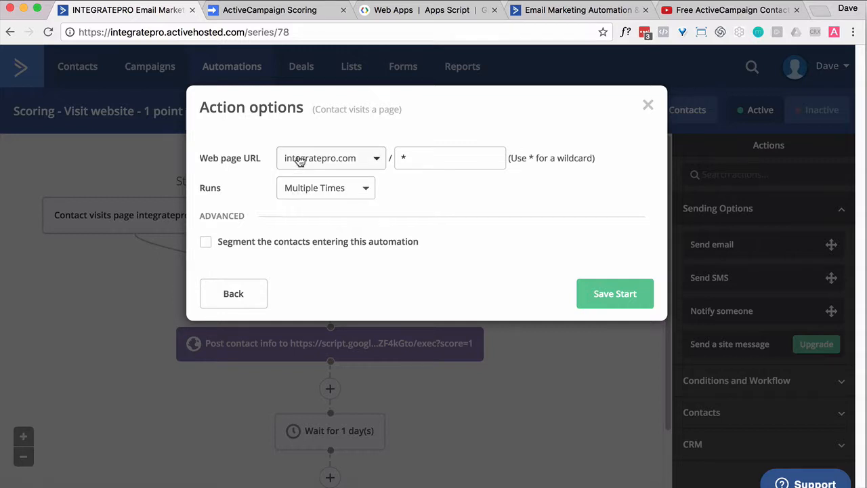
pyautogui.moveTo(297, 184)
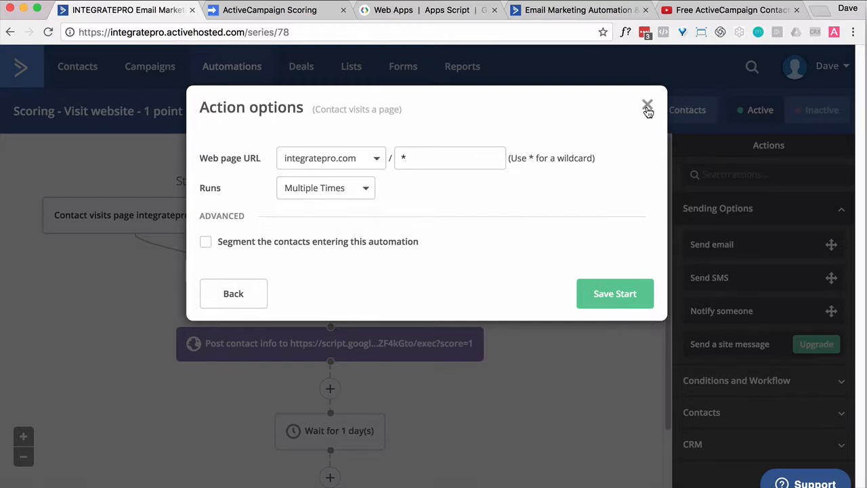
pyautogui.click(731, 10)
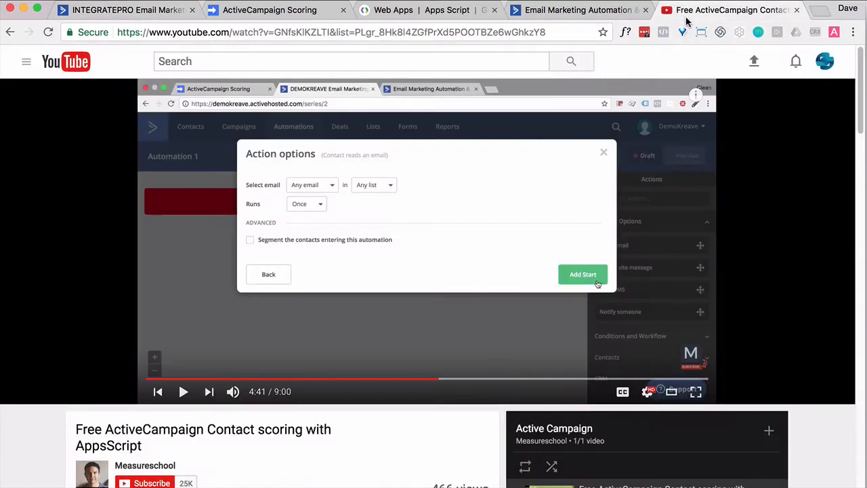
pyautogui.moveTo(309, 215)
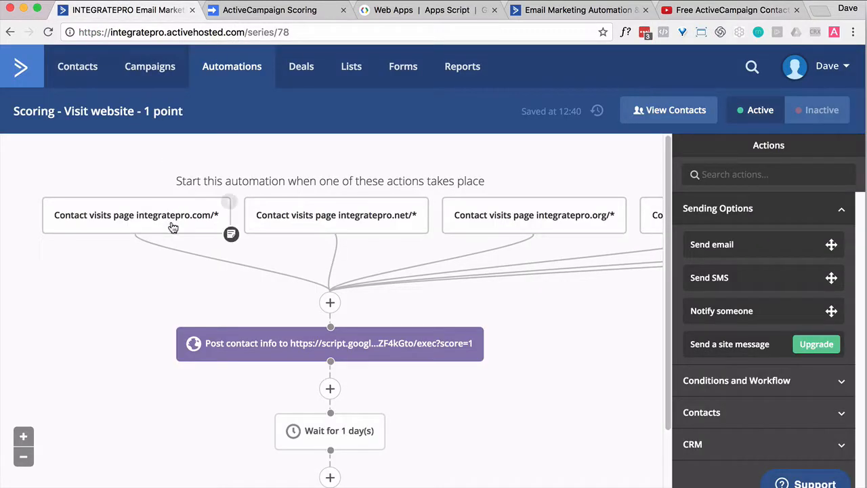
pyautogui.moveTo(171, 224)
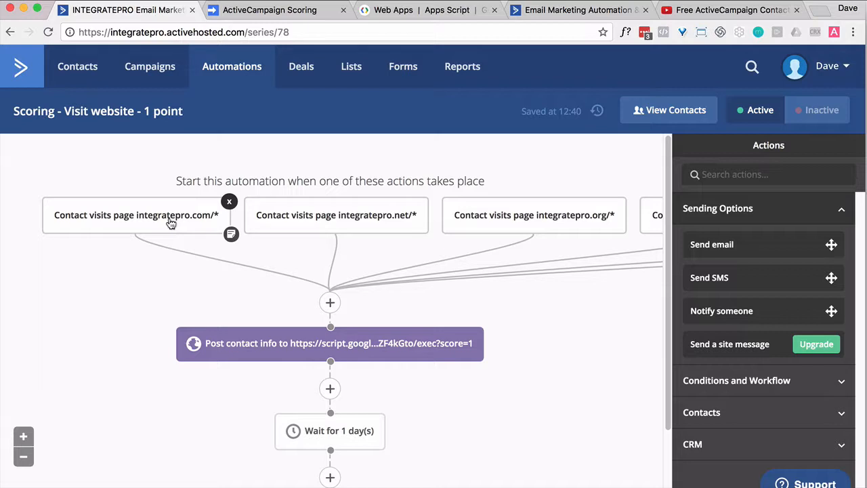
pyautogui.moveTo(447, 262)
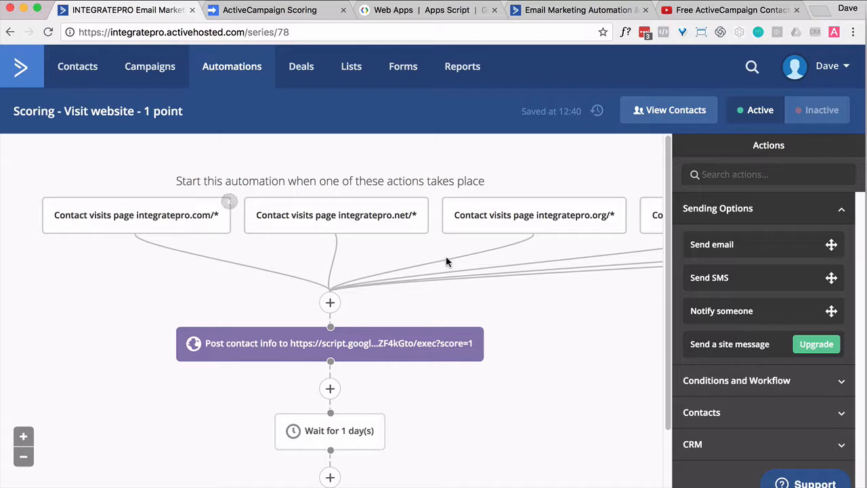
pyautogui.scroll(-3)
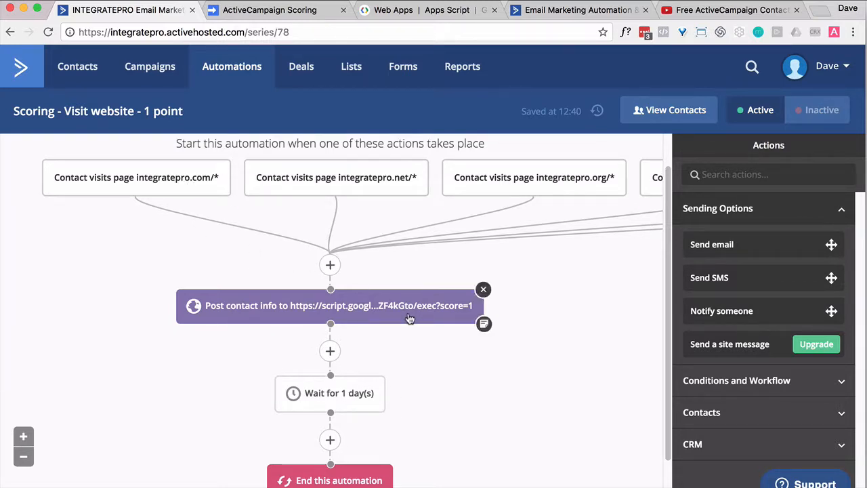
pyautogui.moveTo(330, 393)
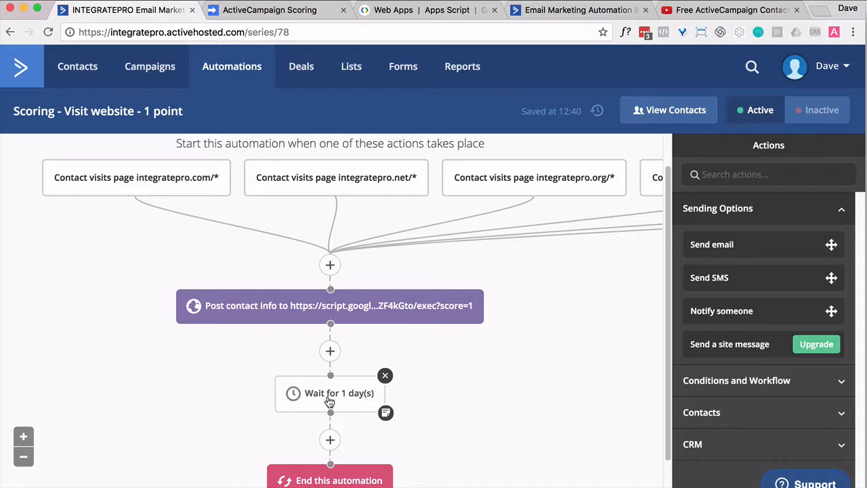
pyautogui.moveTo(283, 378)
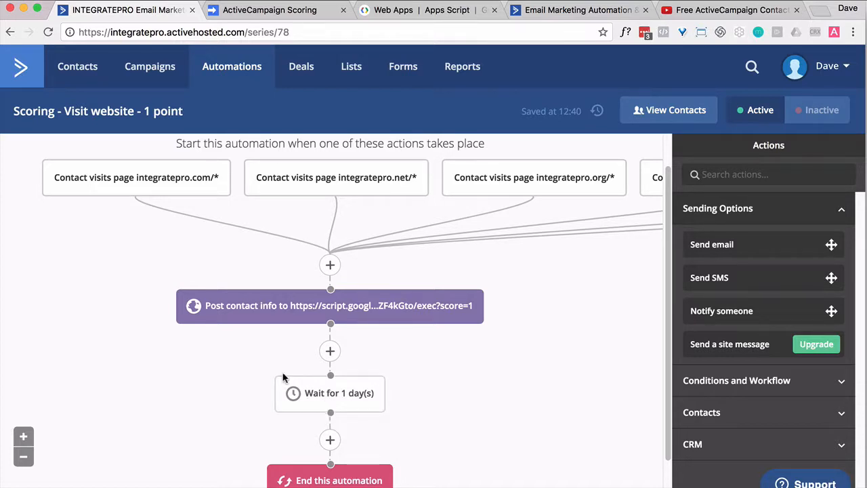
pyautogui.moveTo(172, 199)
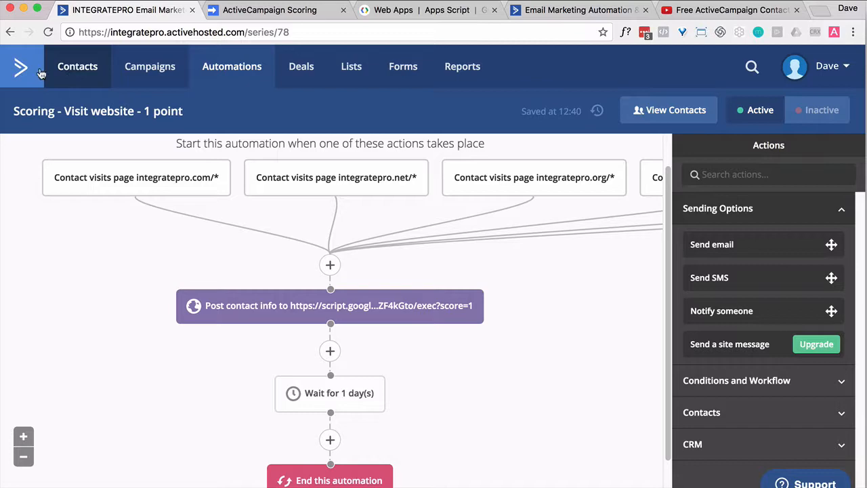
# Go from the account dashboard back to the Scoring automations list showing the Time Decay -1 point rule.
pyautogui.click(21, 66)
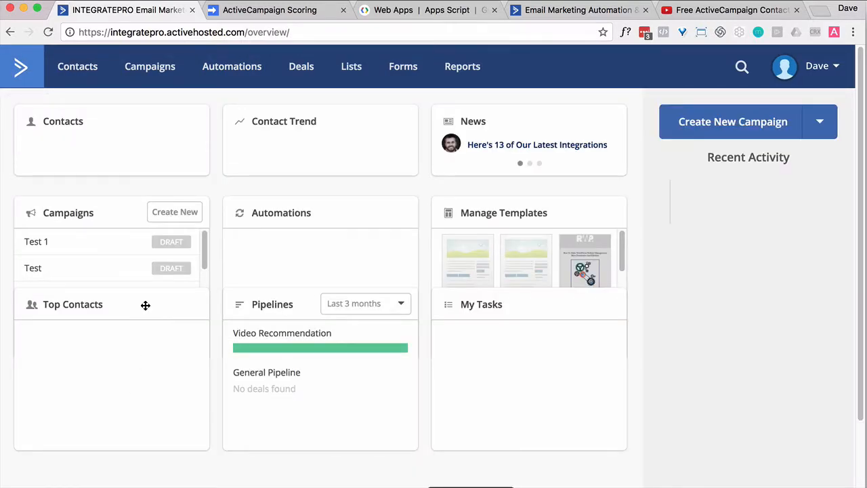
pyautogui.click(231, 66)
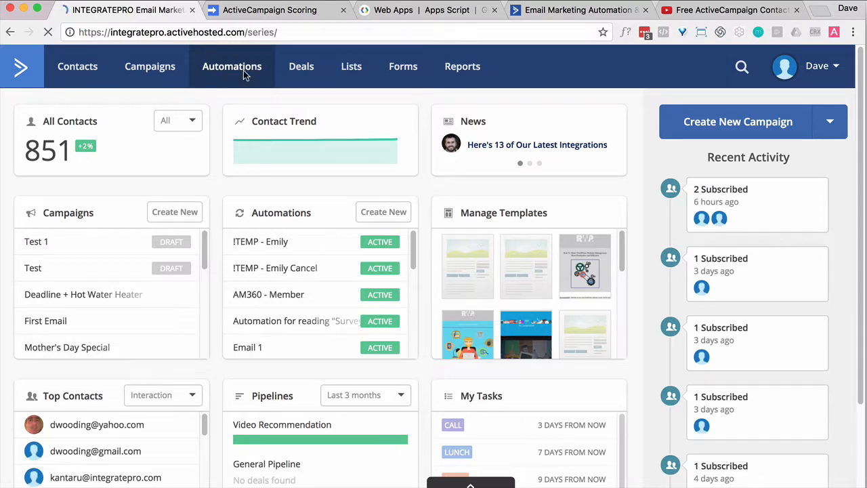
pyautogui.click(232, 65)
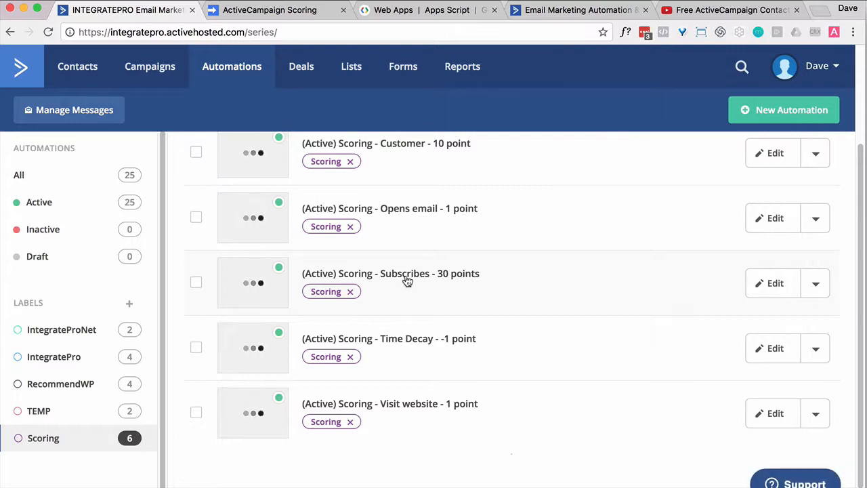
pyautogui.moveTo(412, 225)
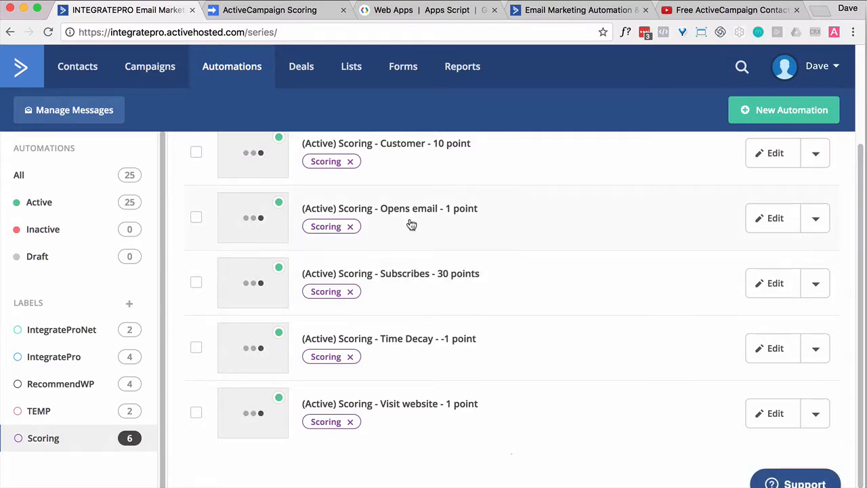
pyautogui.moveTo(441, 283)
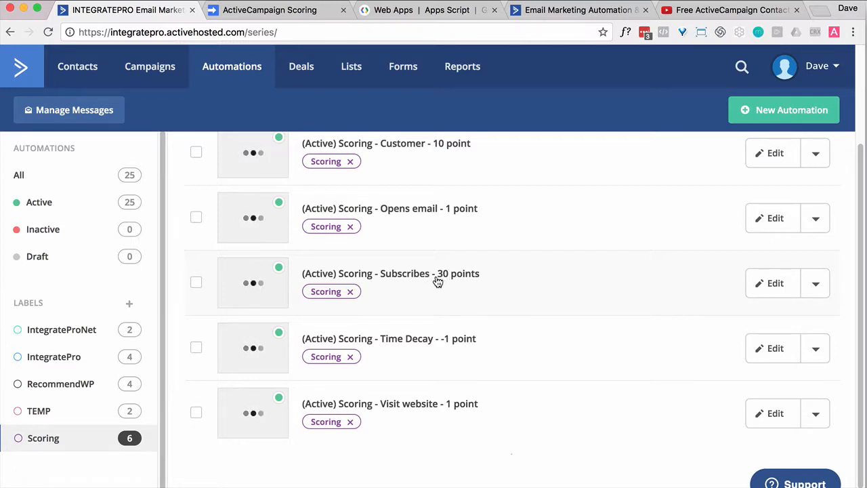
pyautogui.moveTo(388, 362)
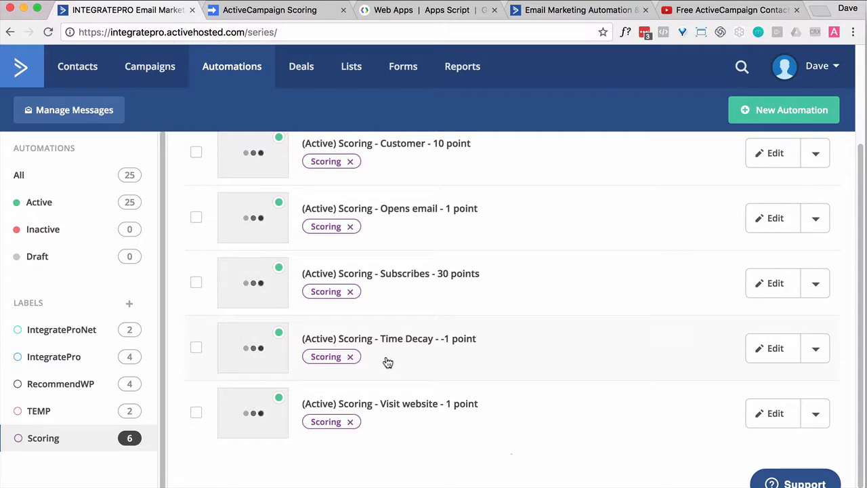
pyautogui.moveTo(334, 359)
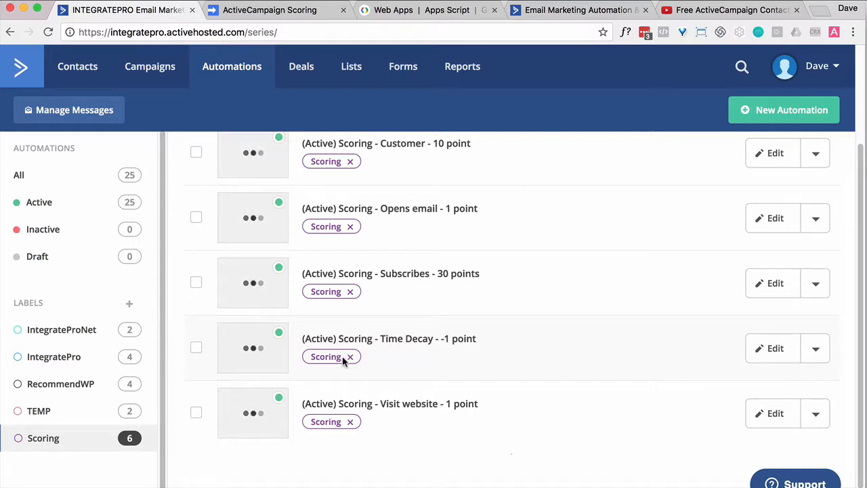
pyautogui.moveTo(373, 347)
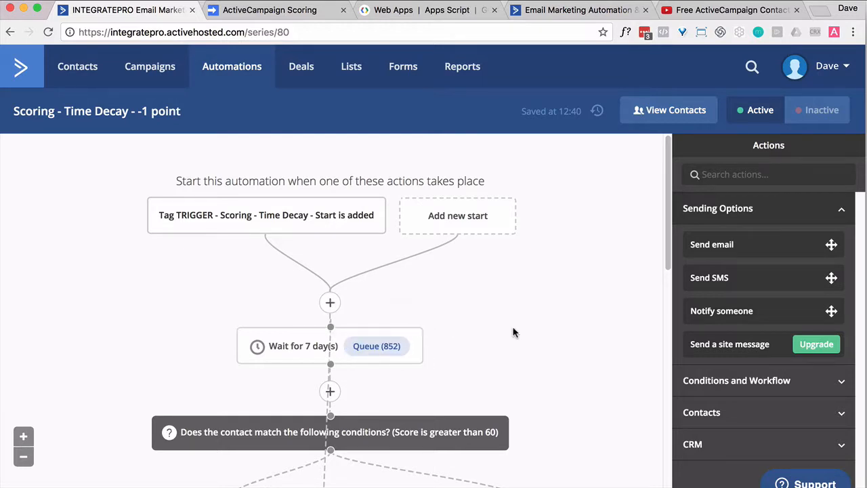
pyautogui.scroll(-3)
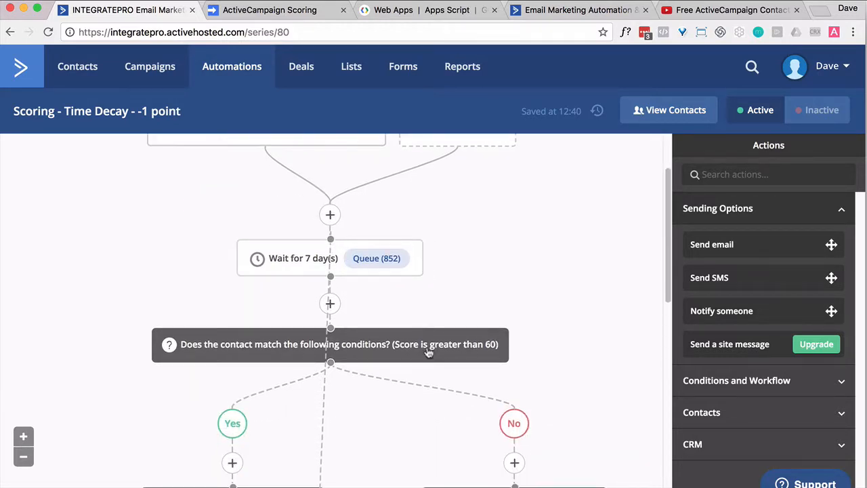
pyautogui.scroll(-3)
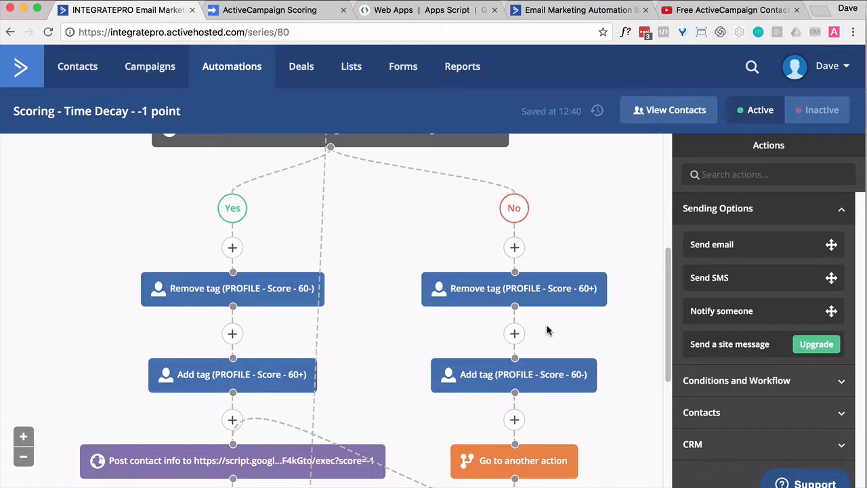
pyautogui.moveTo(216, 301)
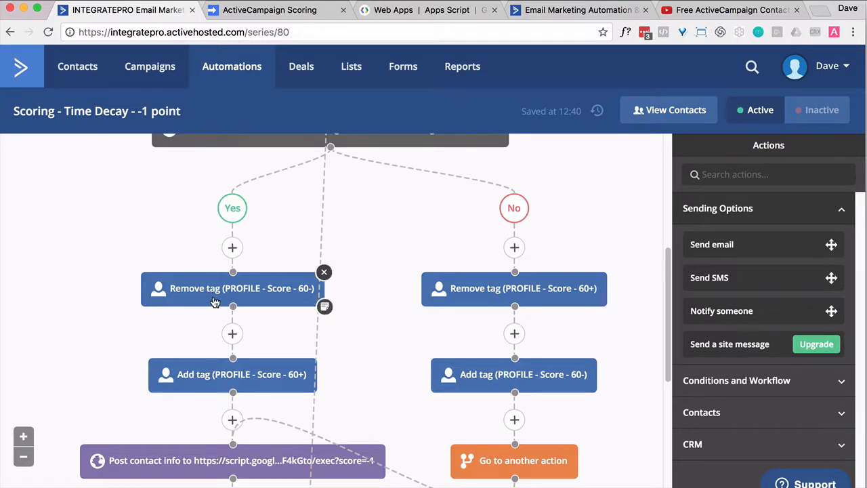
pyautogui.moveTo(303, 298)
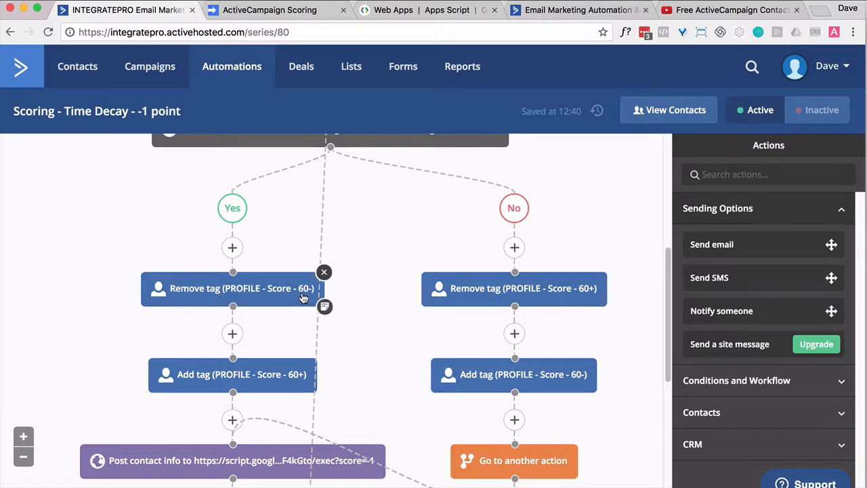
pyautogui.moveTo(301, 388)
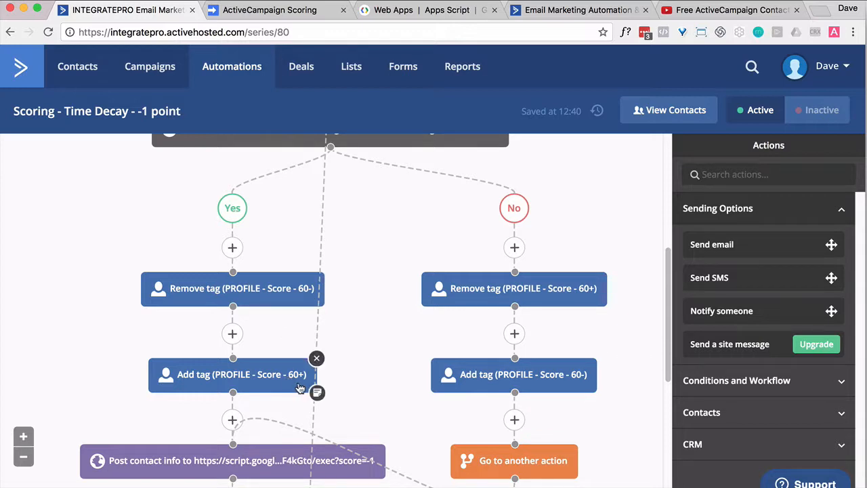
pyautogui.moveTo(241, 414)
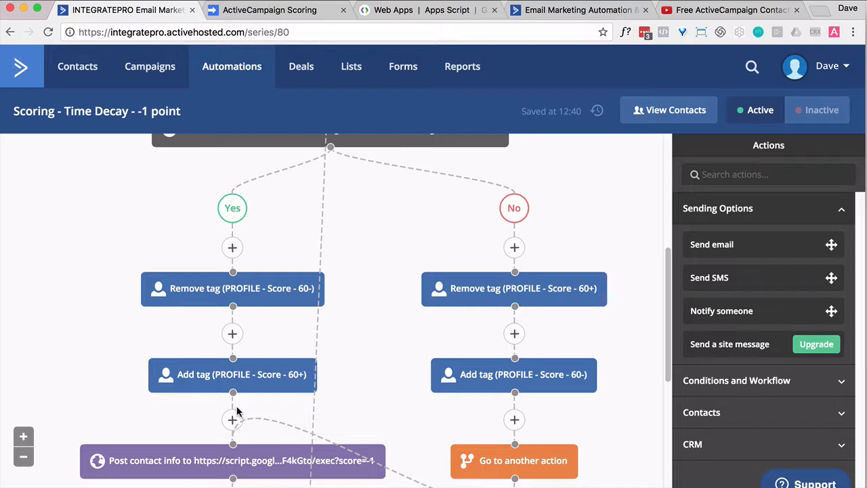
pyautogui.scroll(-3)
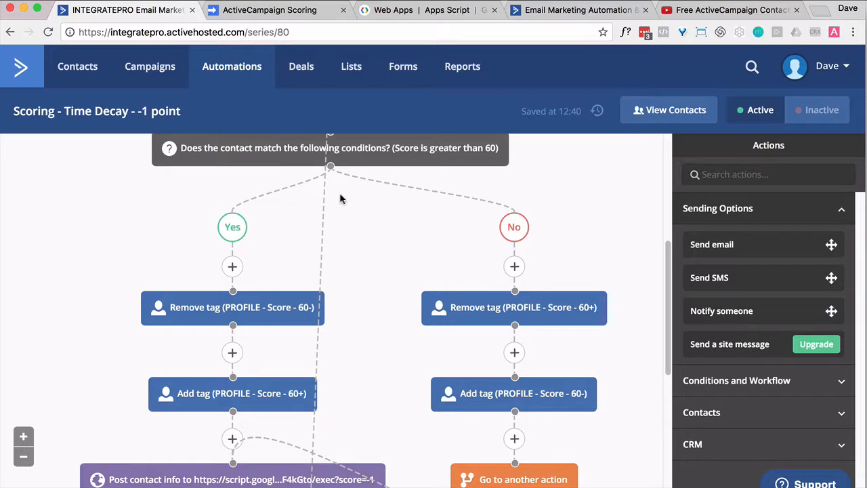
pyautogui.moveTo(582, 317)
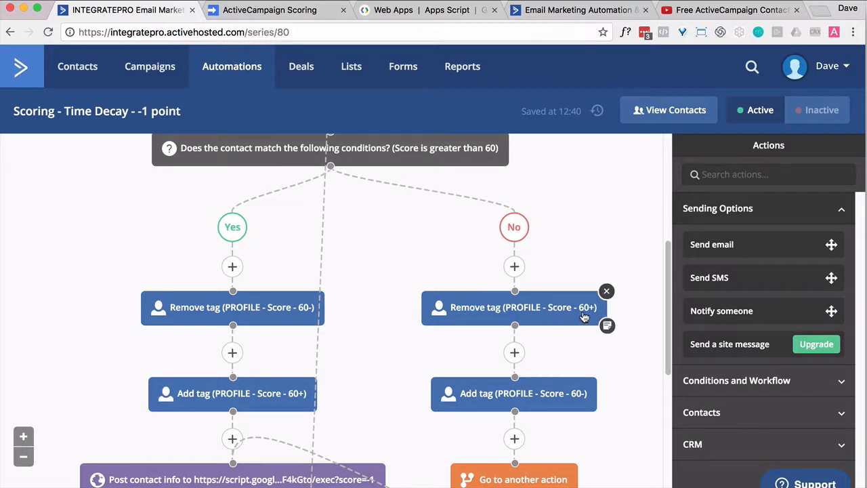
pyautogui.moveTo(578, 398)
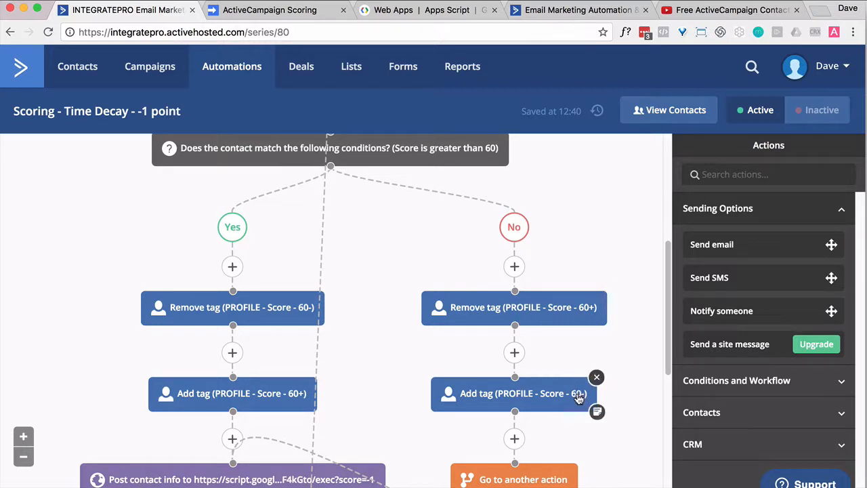
pyautogui.scroll(-3)
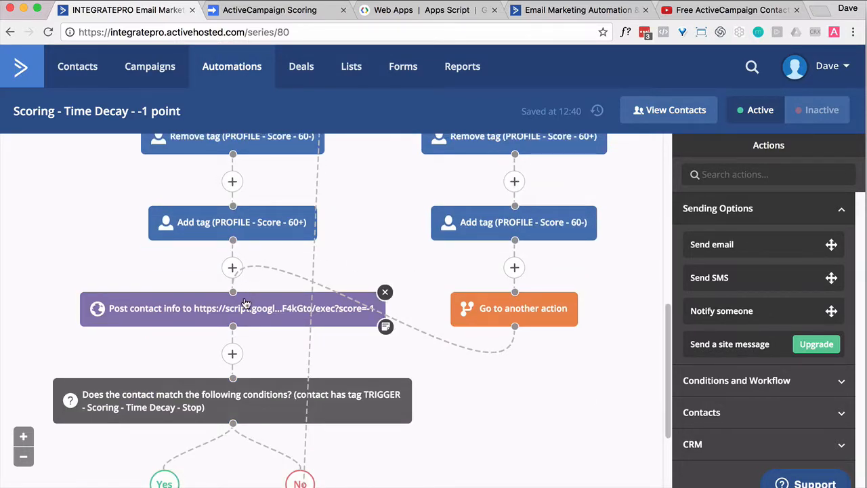
pyautogui.scroll(-3)
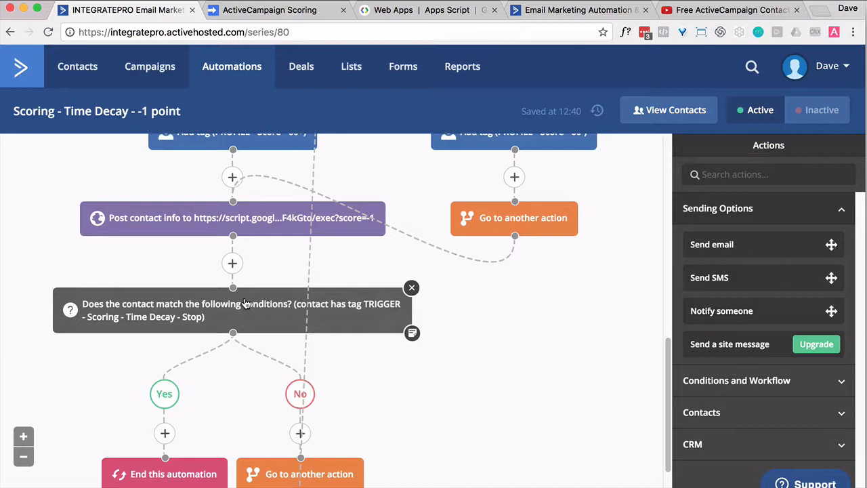
pyautogui.moveTo(349, 312)
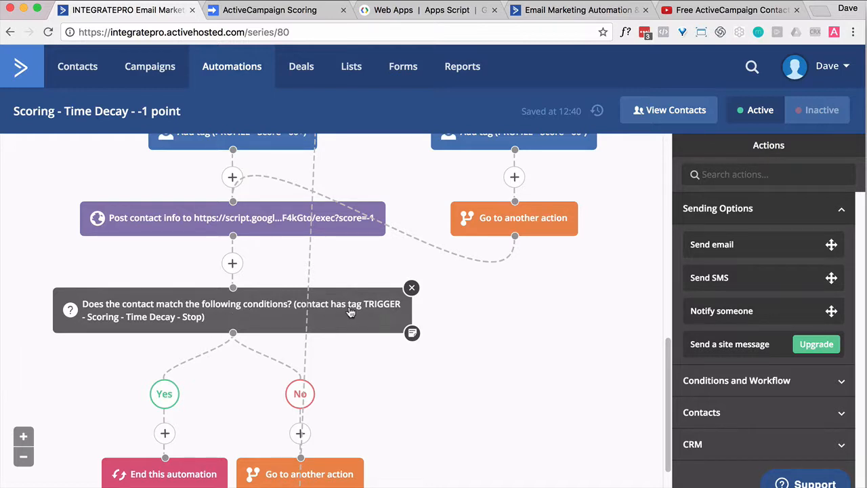
pyautogui.moveTo(183, 334)
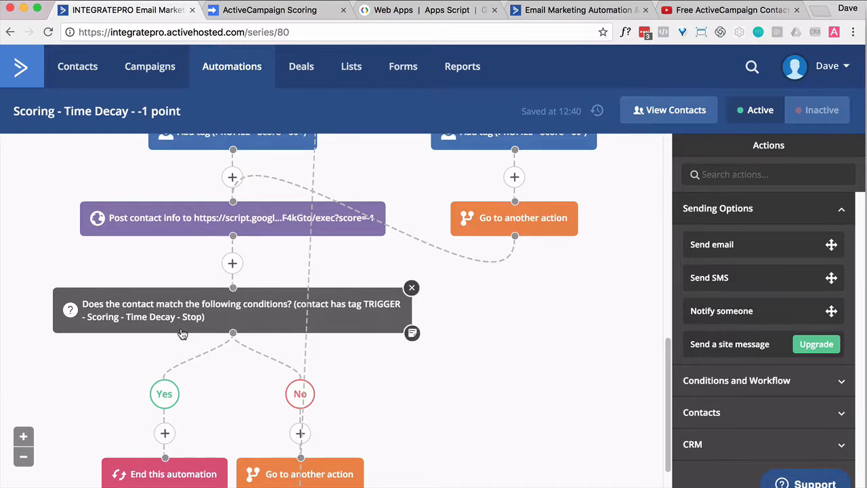
pyautogui.scroll(-3)
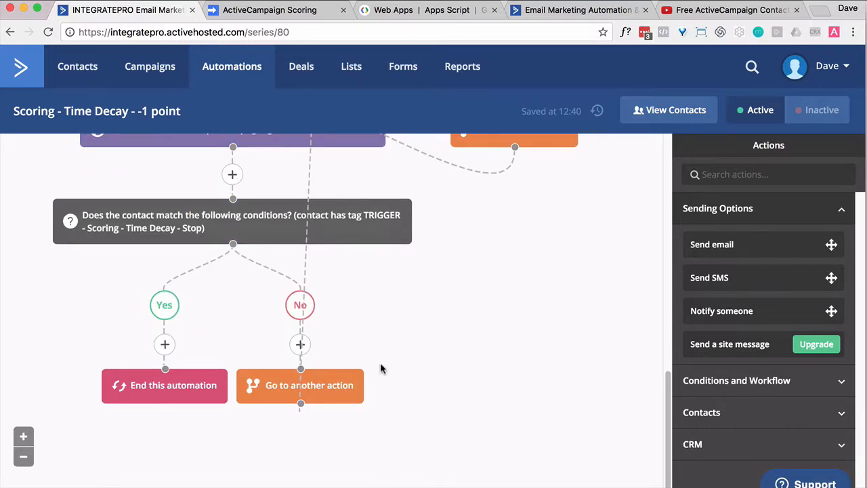
pyautogui.scroll(3)
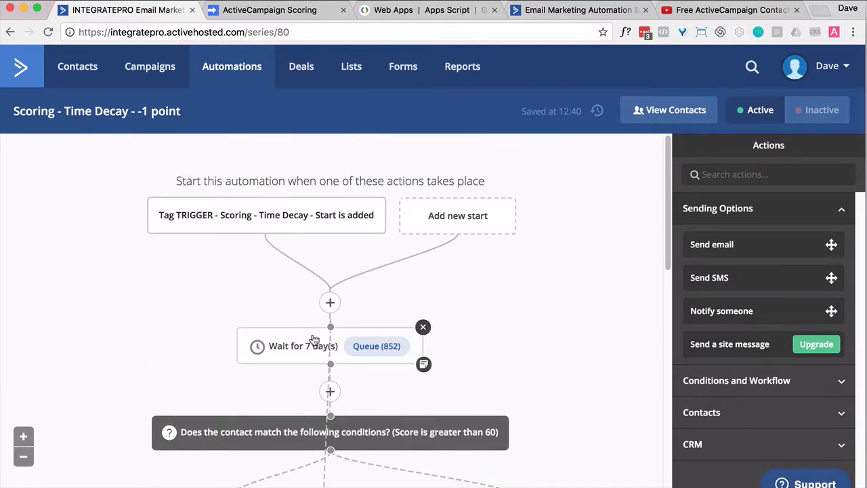
pyautogui.moveTo(335, 325)
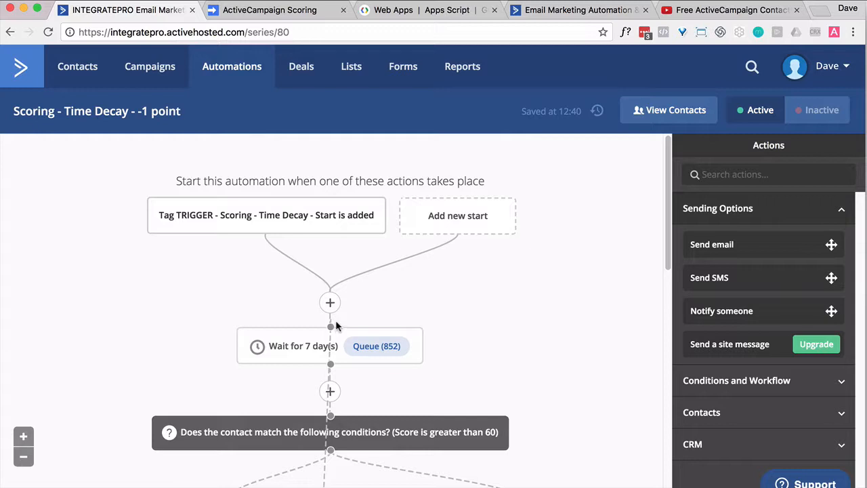
pyautogui.moveTo(422, 255)
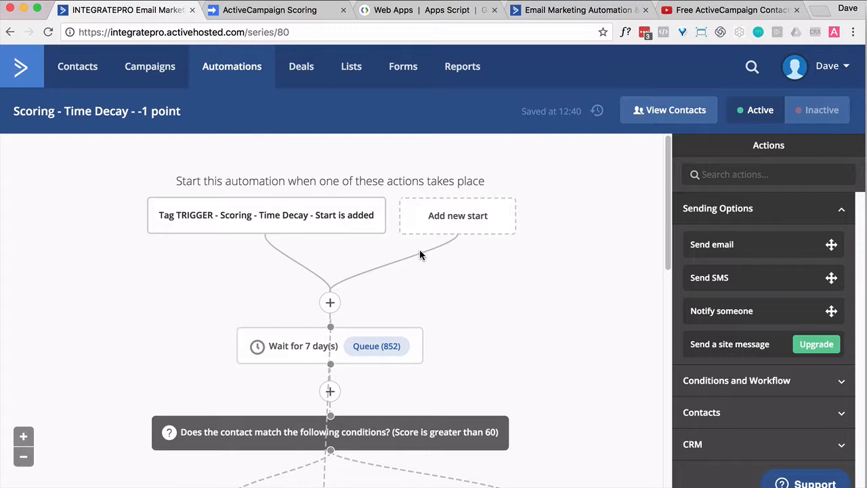